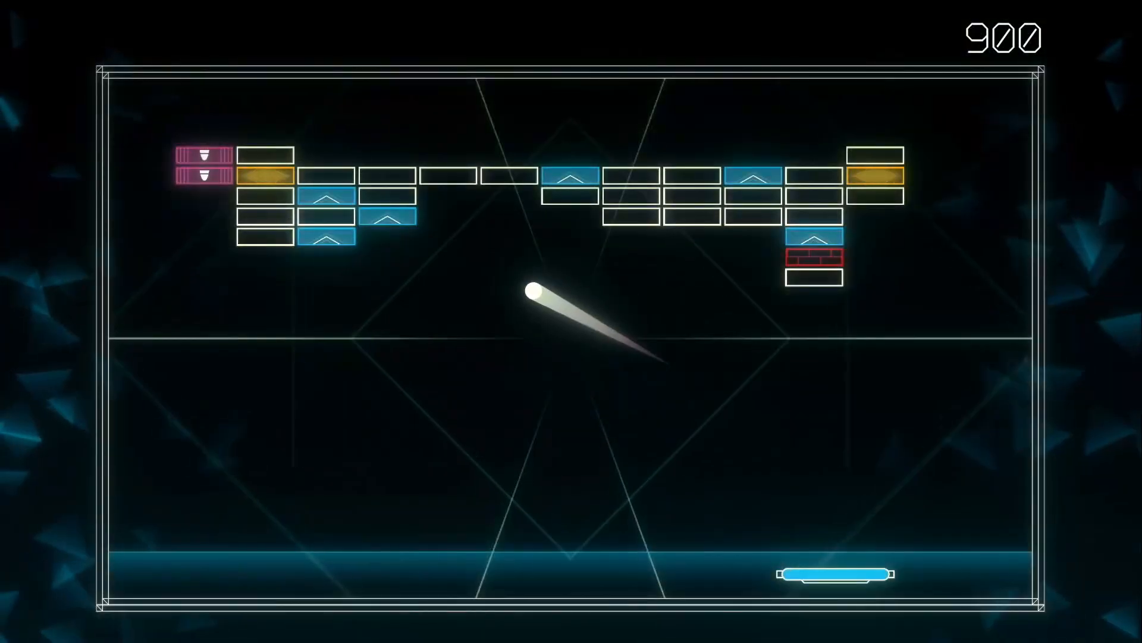
{"action": "mouse_move", "coordinate": [766, 574]}
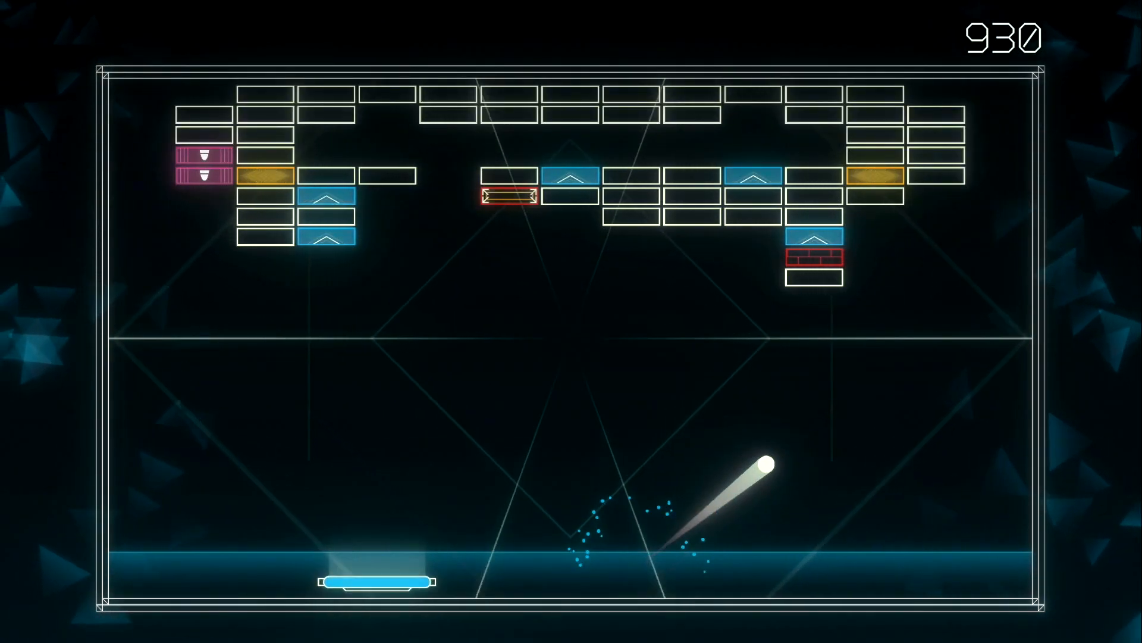
{"action": "mouse_move", "coordinate": [987, 573]}
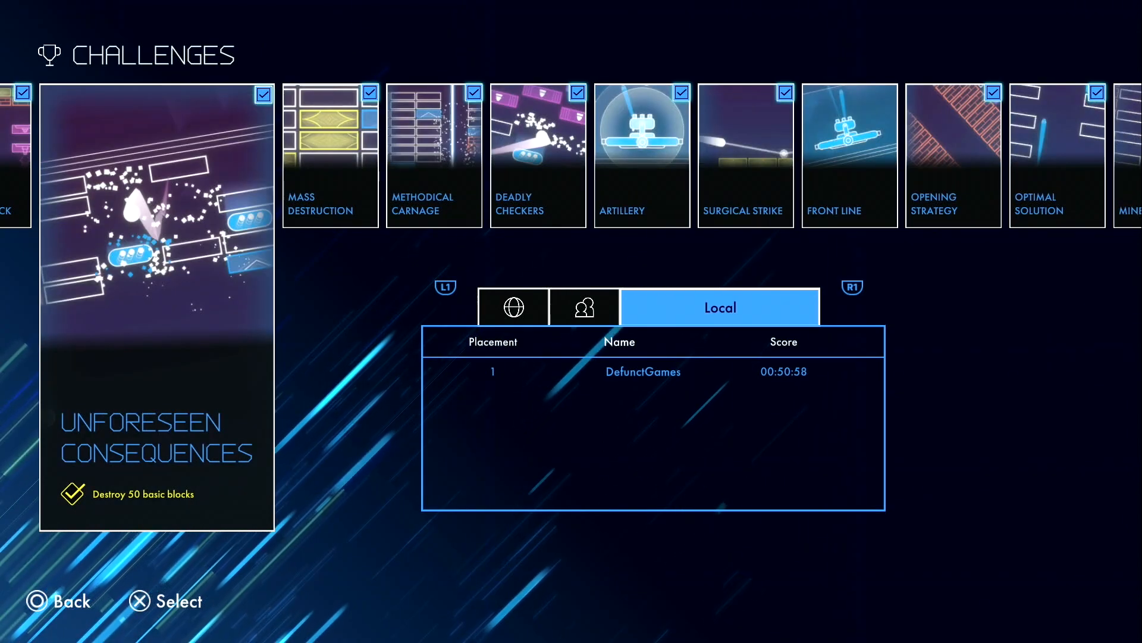
- Scroll right through the completed challenges to the Artillery card and its leaderboard time
{"action": "scroll", "scroll_direction": "right", "scroll_amount": 3}
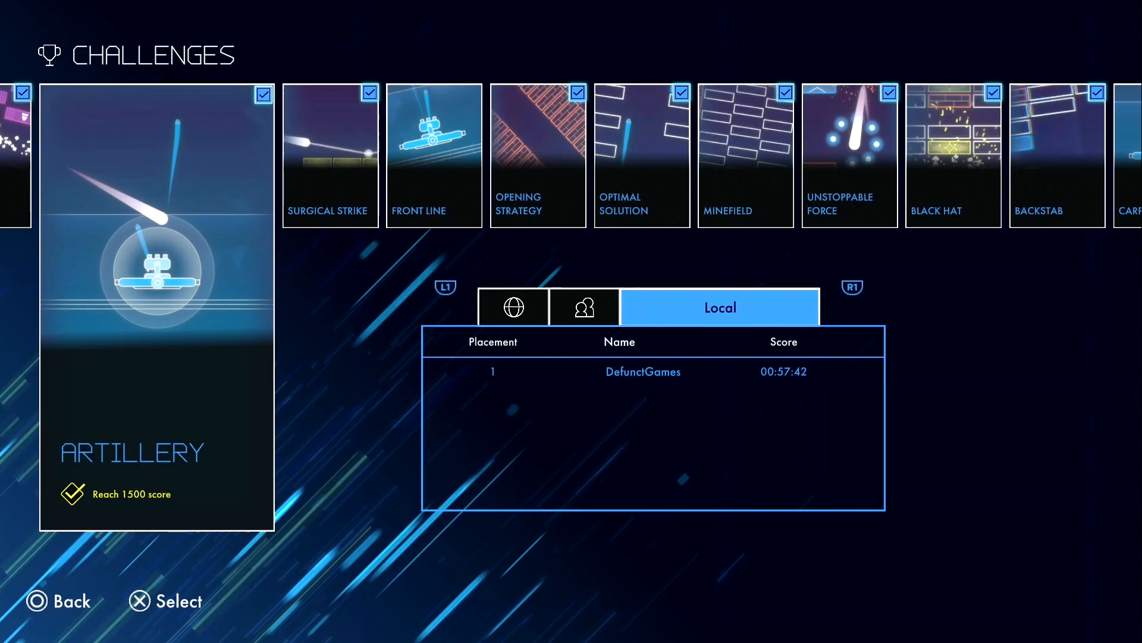
{"action": "left_click", "coordinate": [137, 601]}
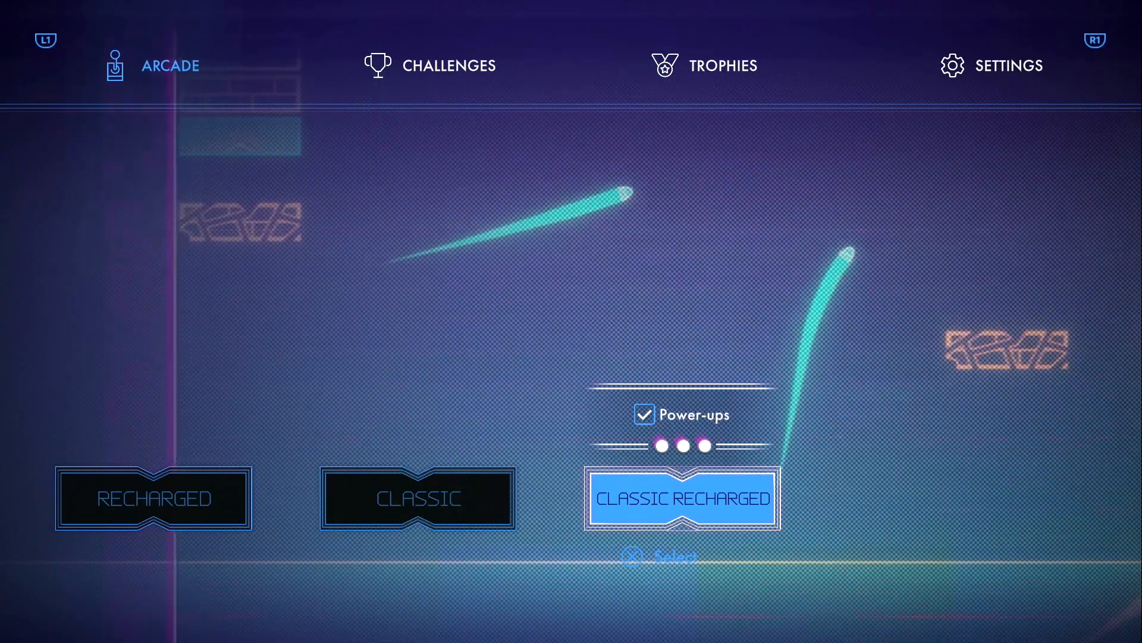
- Launch a Classic Recharged arcade game with power-ups enabled
{"action": "left_click", "coordinate": [681, 497]}
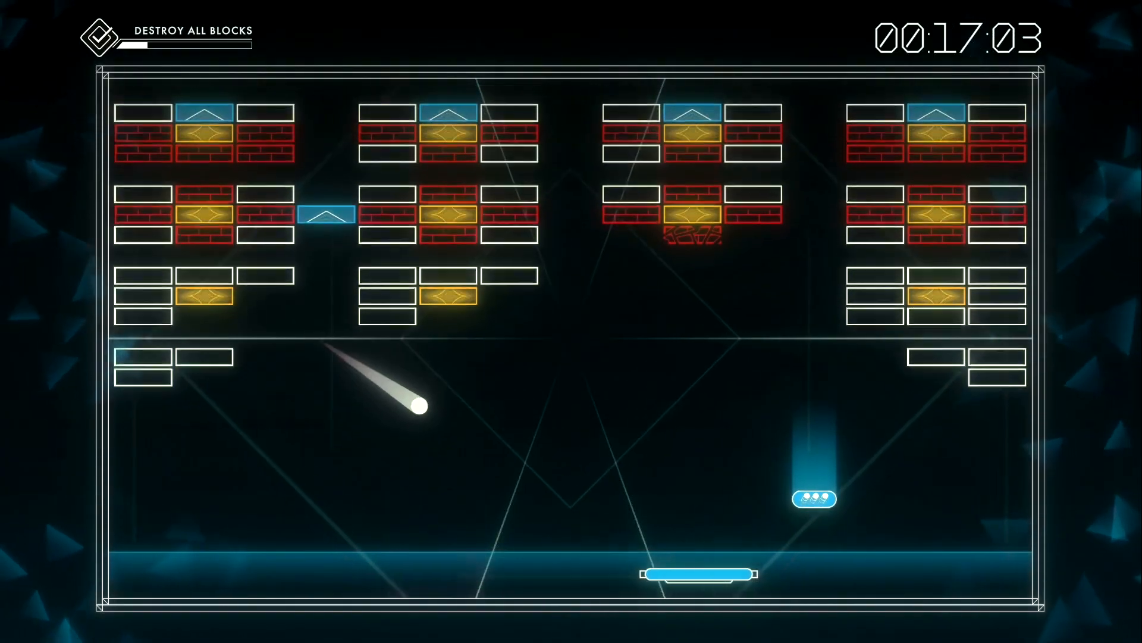